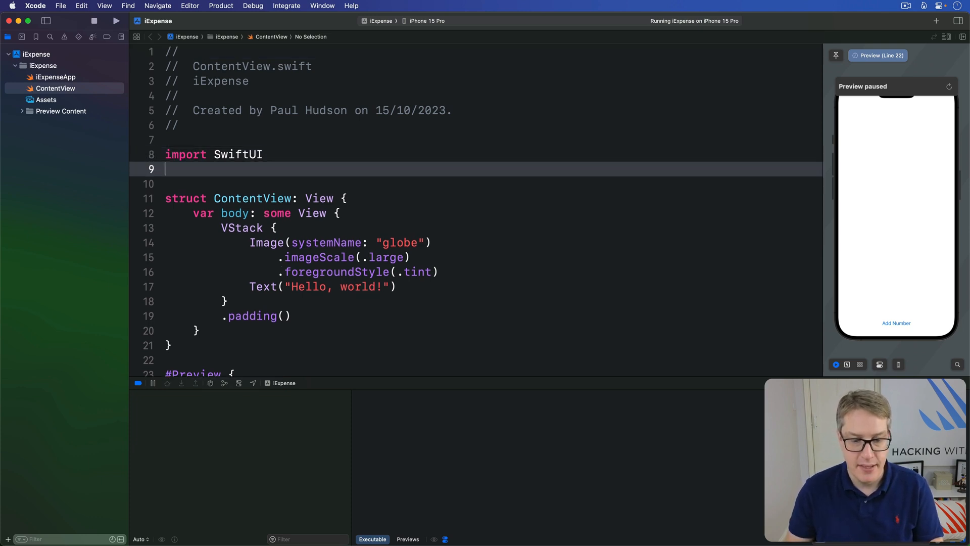
# - Define struct User with String properties firstName and lastName above ContentView
pyautogui.press('Return')
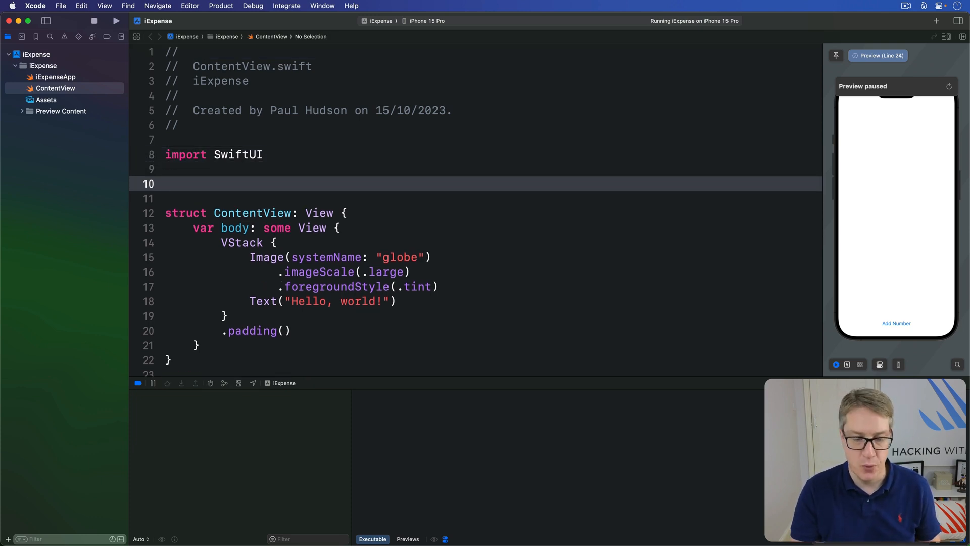
pyautogui.write('struct')
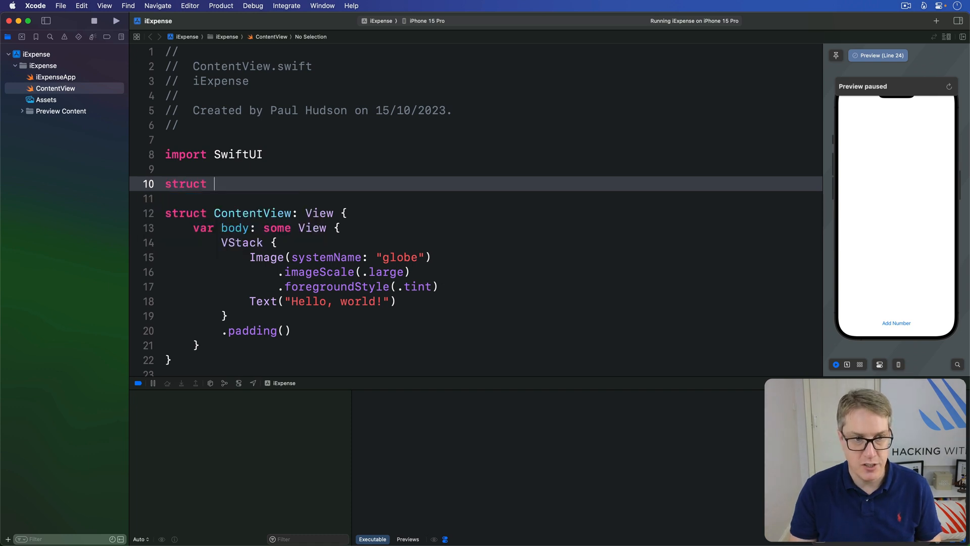
pyautogui.write('User {')
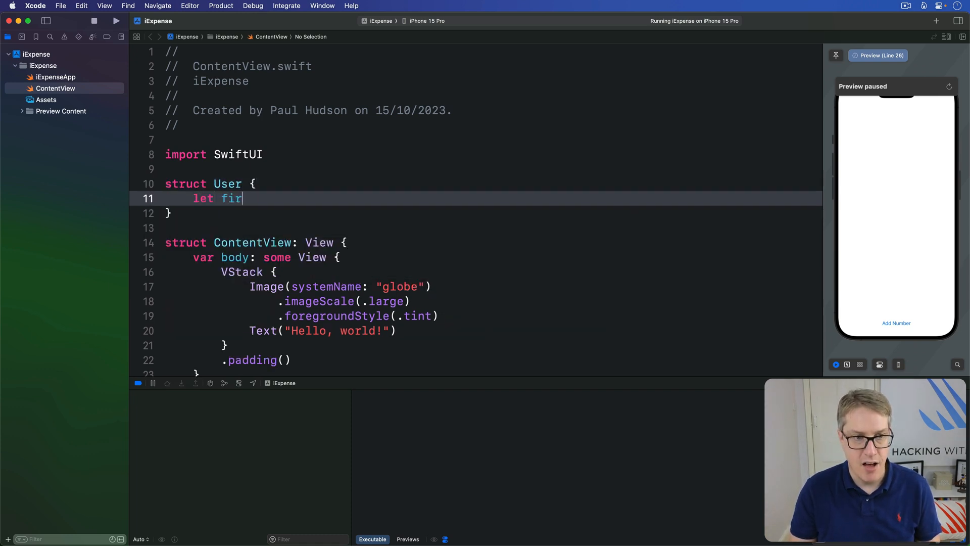
pyautogui.write('stName: String')
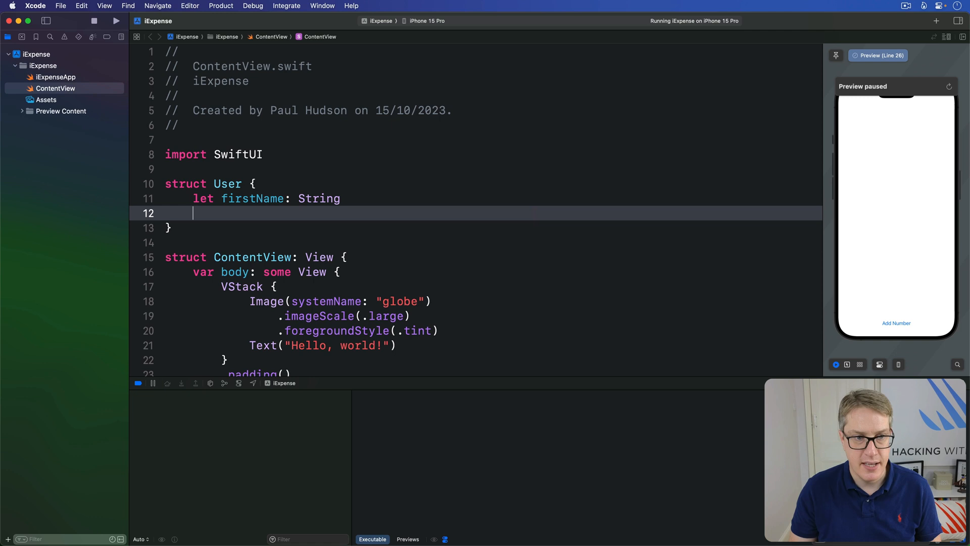
pyautogui.write('let lastName:')
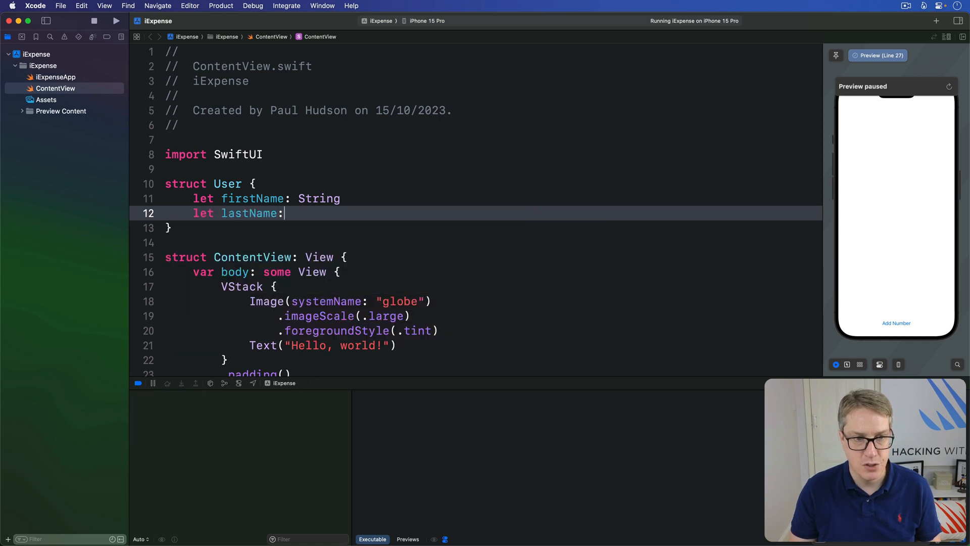
pyautogui.write('String')
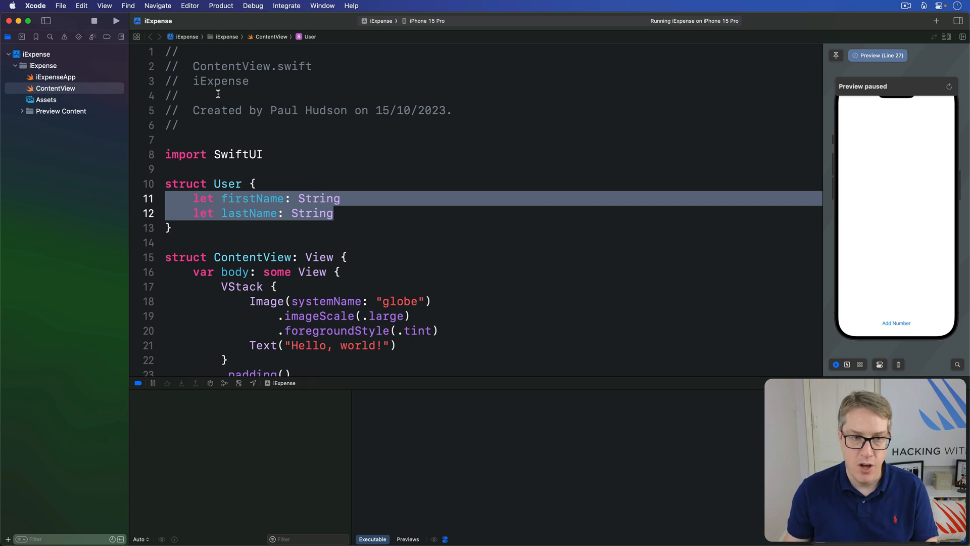
# - Add ': Codable' after the User struct name and select the word Codable
pyautogui.click(244, 184)
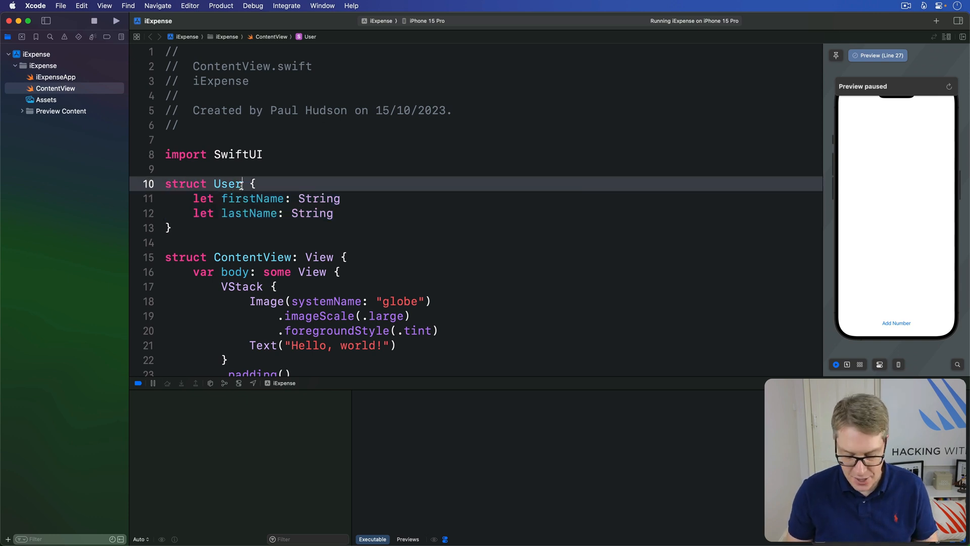
pyautogui.write(': Codable')
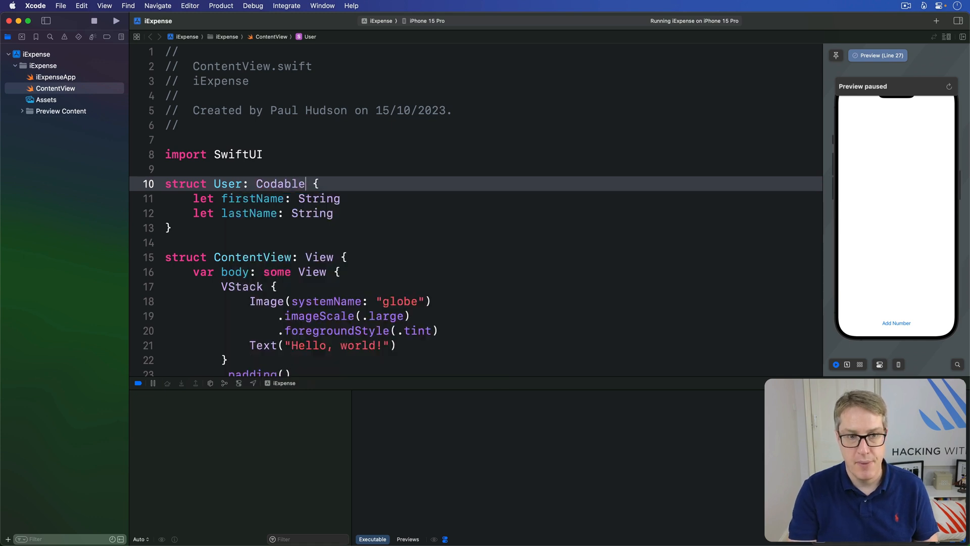
pyautogui.doubleClick(279, 183)
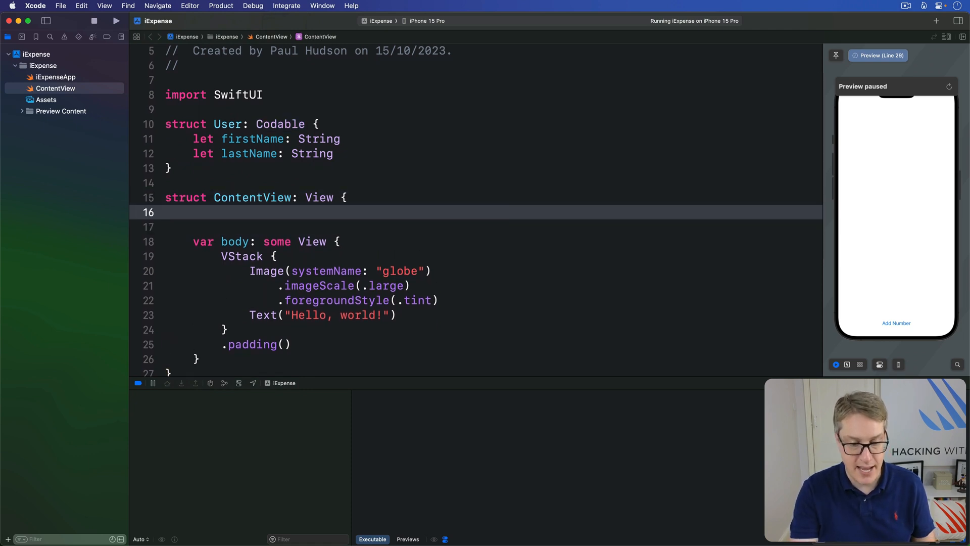
pyautogui.write('@State private')
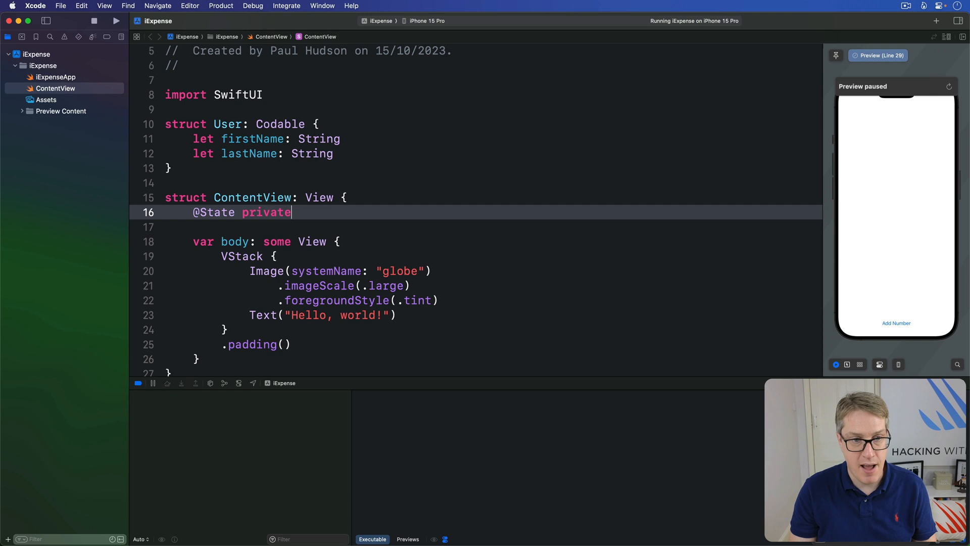
pyautogui.write('var user = User(firstName: "Tay", lastName: String')
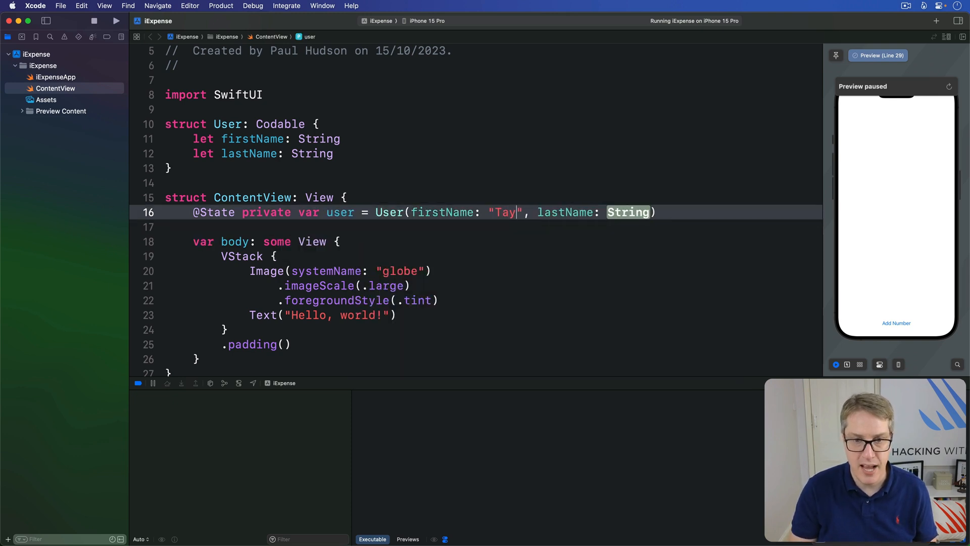
pyautogui.write('lor", lastName: "Swift"')
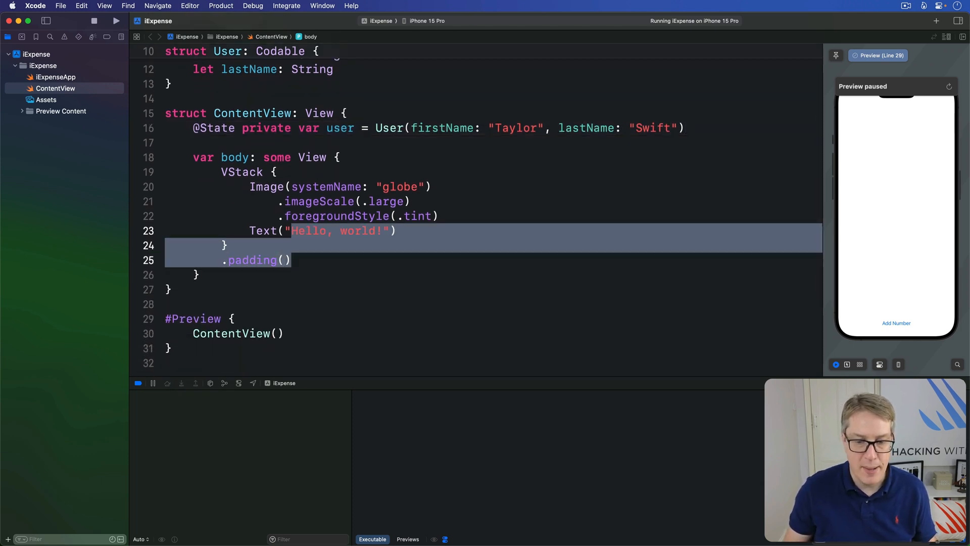
# - Replace the placeholder VStack with a Button labelled "Save User"
pyautogui.press('Delete')
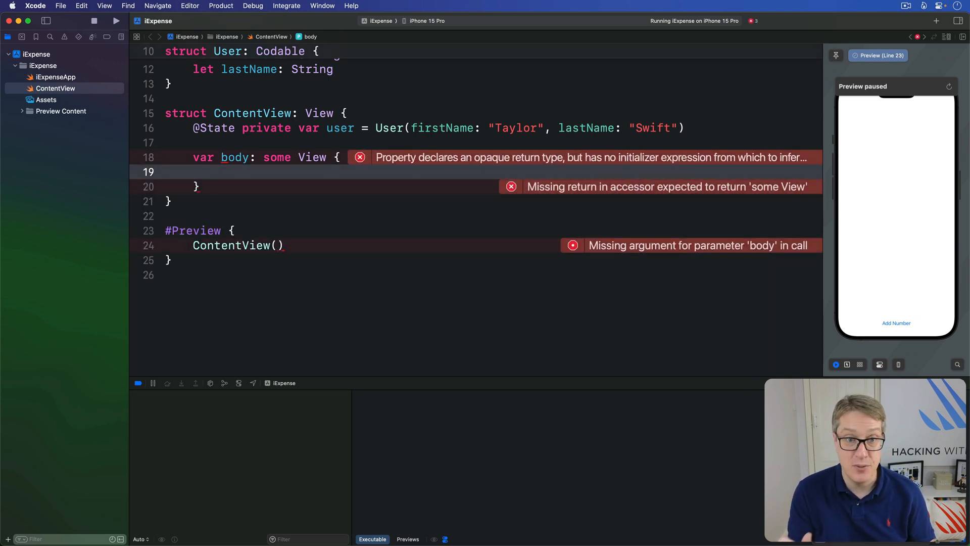
pyautogui.write('Button')
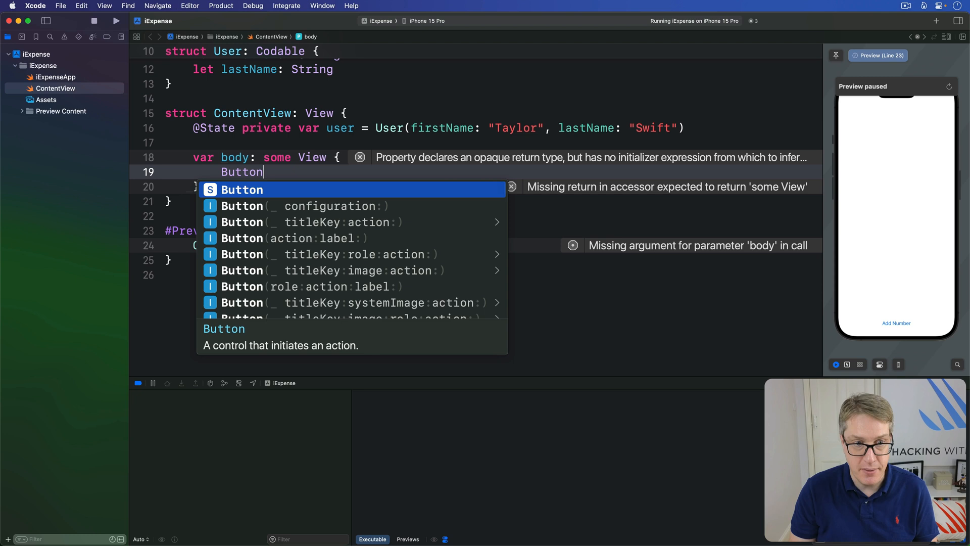
pyautogui.write('("Save User") {')
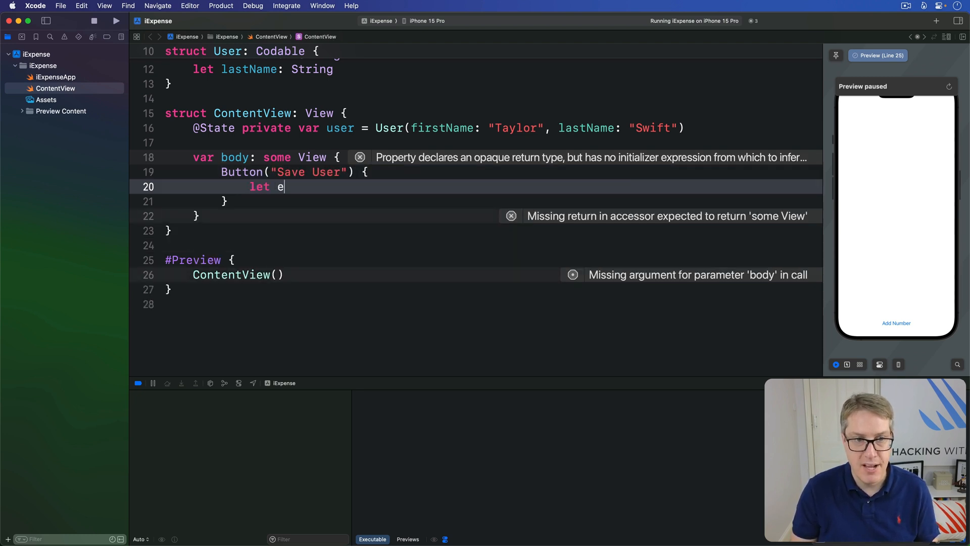
# - In the button action, create a JSONEncoder and begin 'if let data = try? encoder.encode(user)'
pyautogui.write('ncoder = JSON')
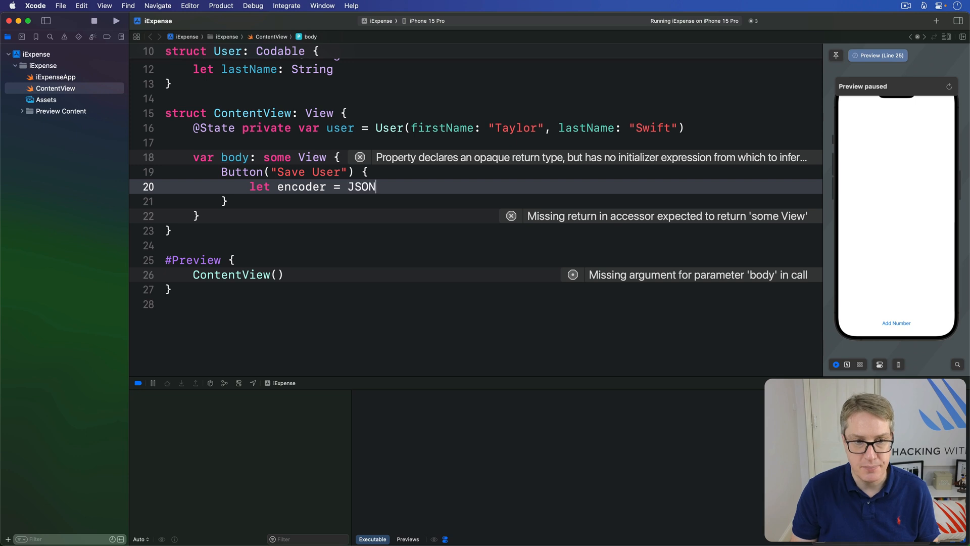
pyautogui.write('Encoder()')
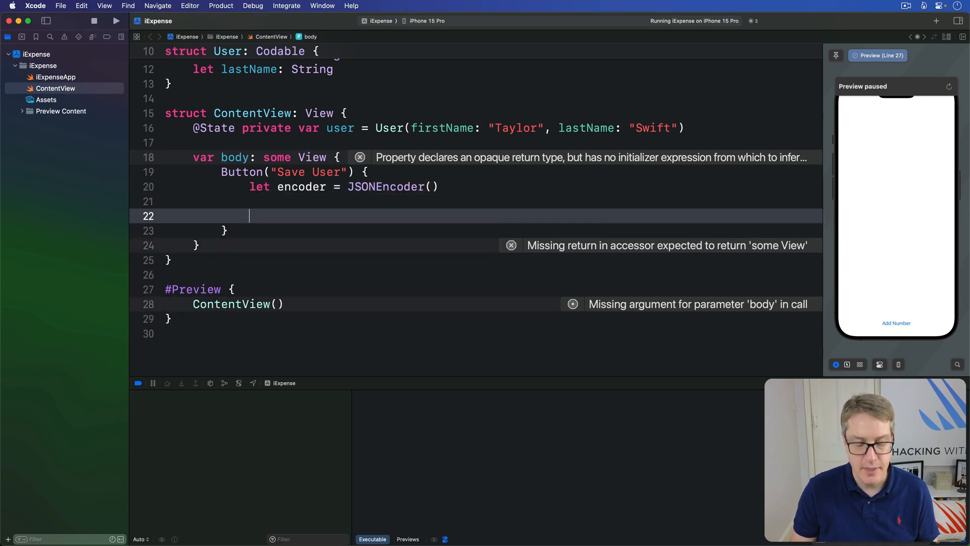
pyautogui.write('if let data =')
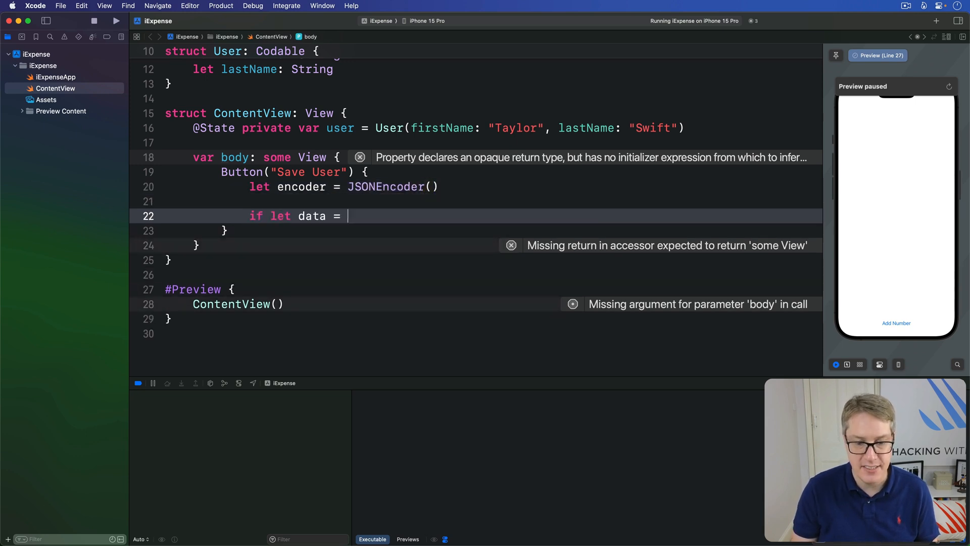
pyautogui.write('try? encoder.encode(user) {')
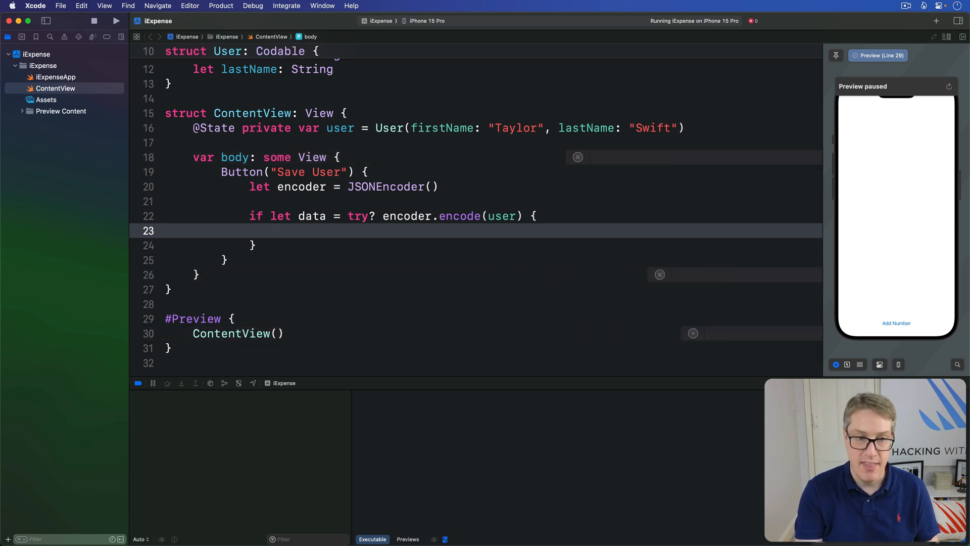
# - Save data with UserDefaults.standard.set(data, forKey: "UserData") and select UserDefaults
pyautogui.write('UserDefaults.standard.set(data, forKey: "User')
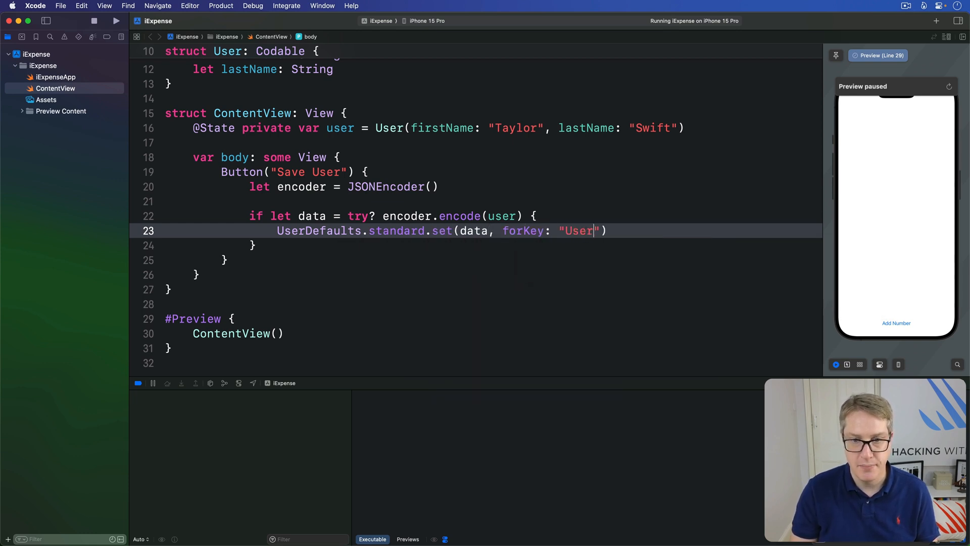
pyautogui.write('Data')
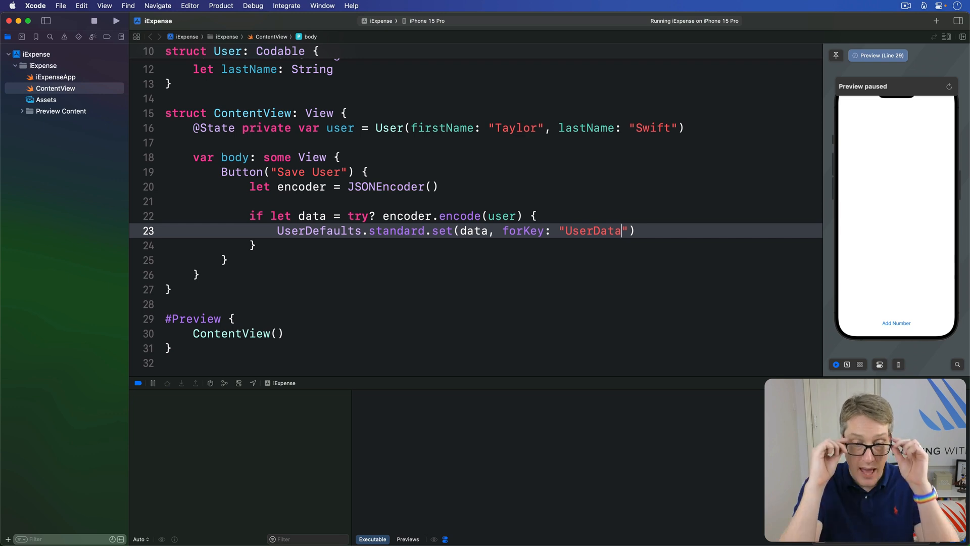
pyautogui.doubleClick(319, 230)
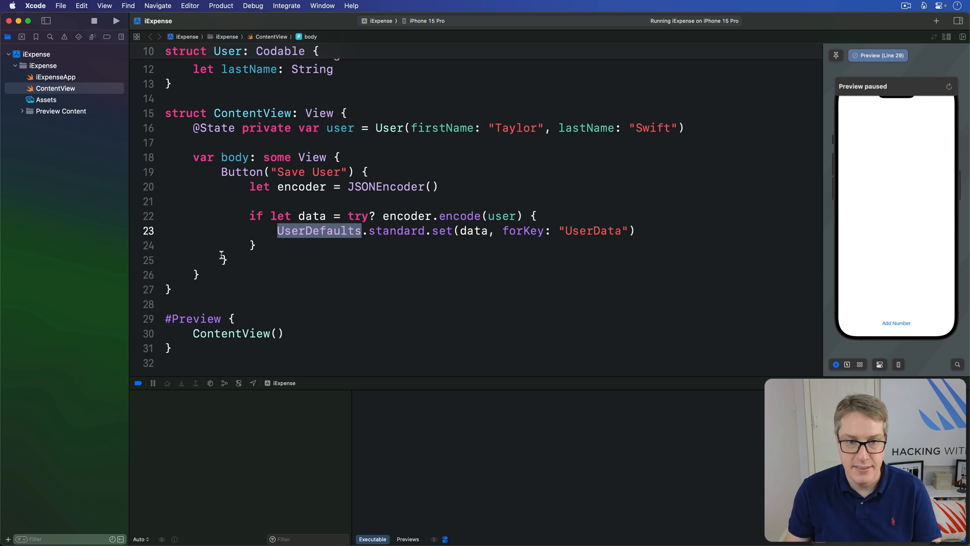
pyautogui.doubleClick(311, 215)
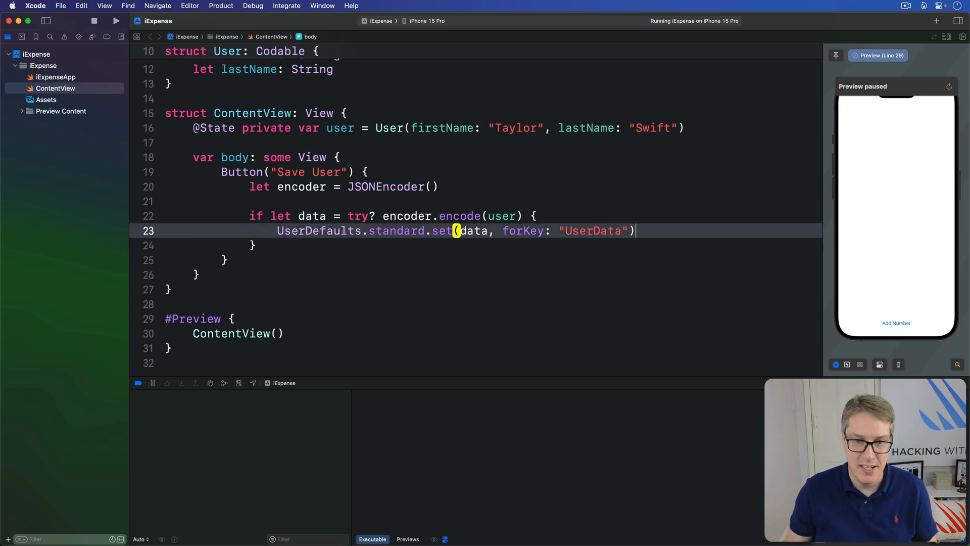
pyautogui.write('dat')
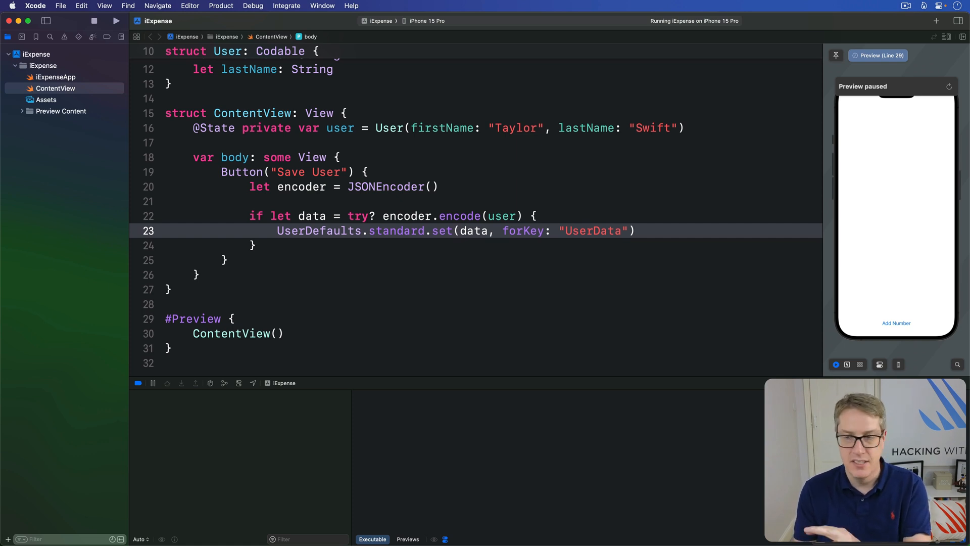
pyautogui.click(636, 231)
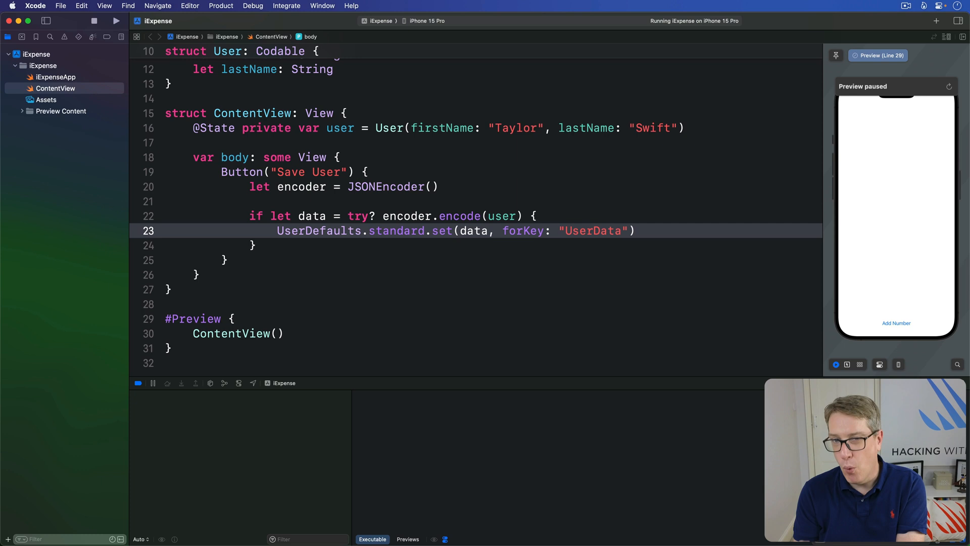
pyautogui.moveTo(325, 289)
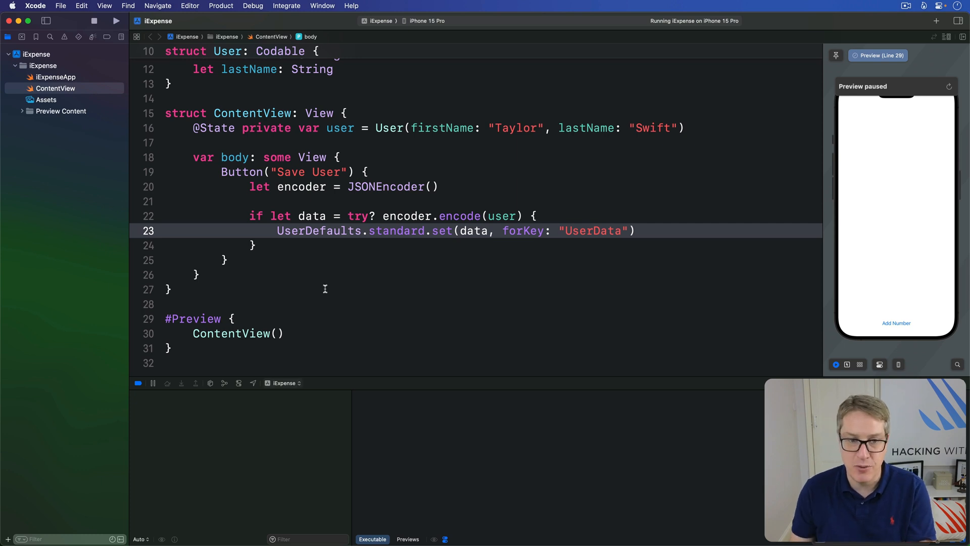
pyautogui.doubleClick(318, 230)
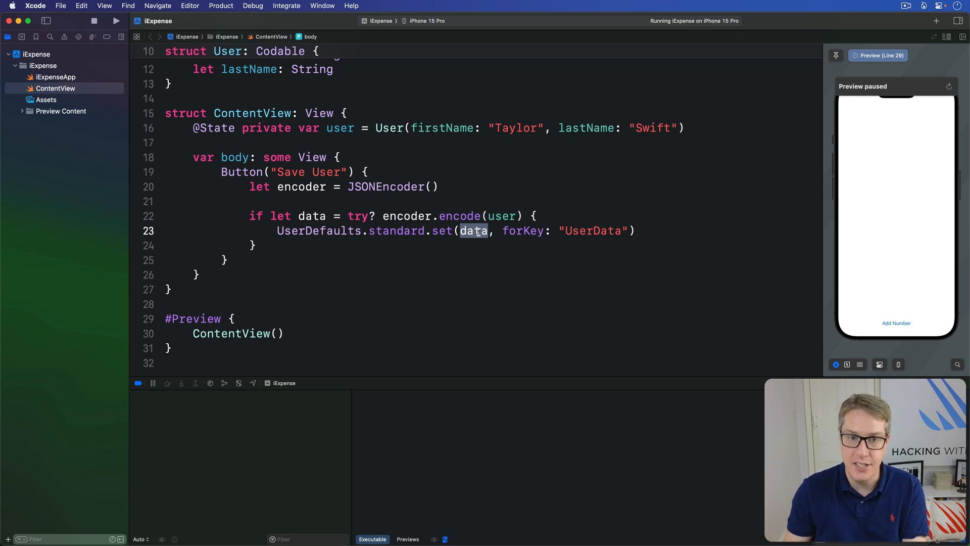
pyautogui.doubleClick(385, 187)
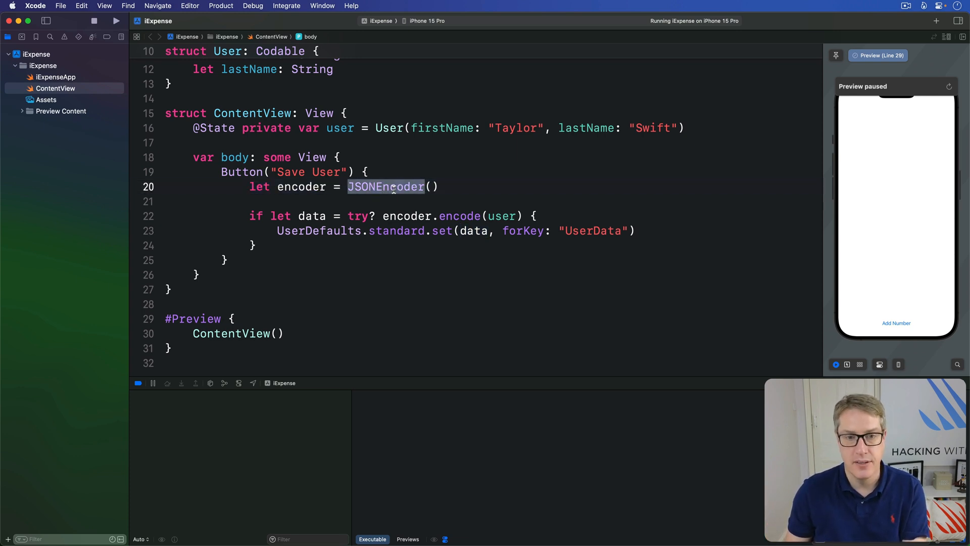